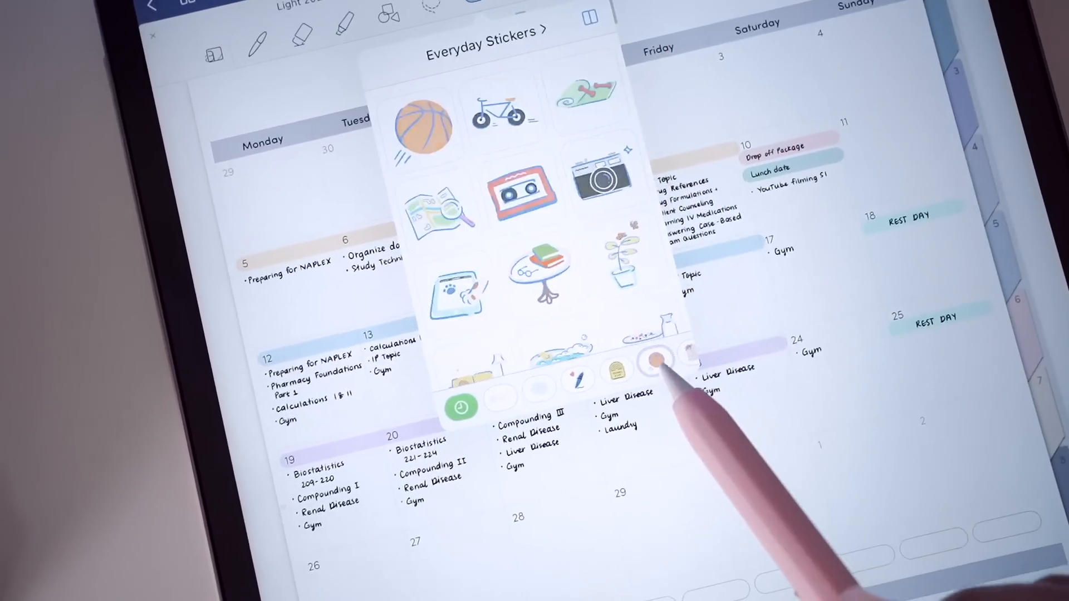
Step: Select the N-desmethylclozapine structure so the Add Element option is offered
{"action": "left_click", "coordinate": [658, 360]}
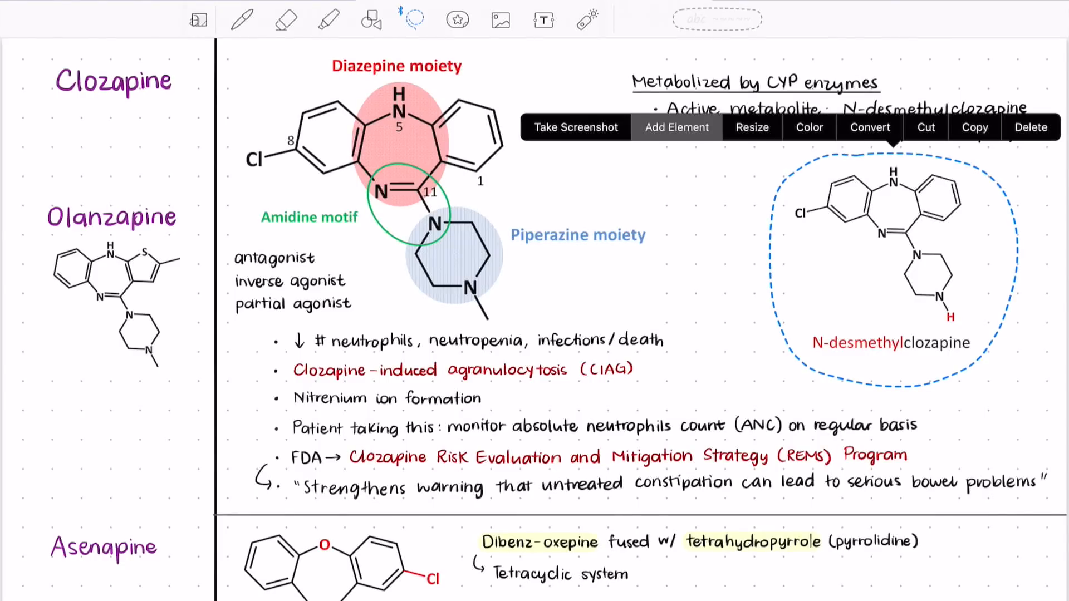
Step: Import six sticker-sheet photos into a new collection and title it 'Stickers'
{"action": "left_click", "coordinate": [458, 19]}
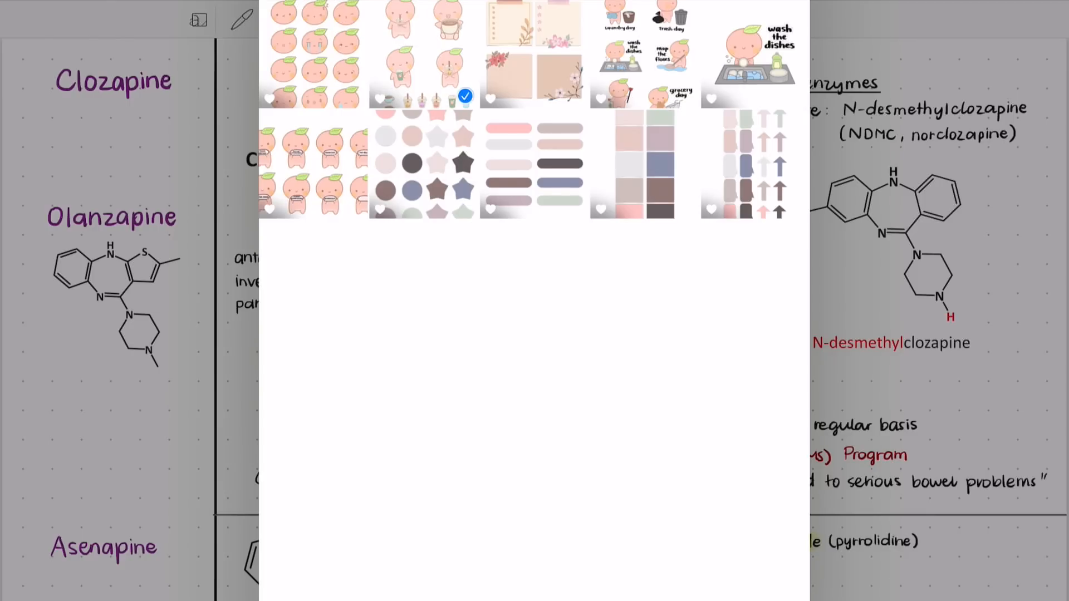
{"action": "left_click", "coordinate": [575, 206]}
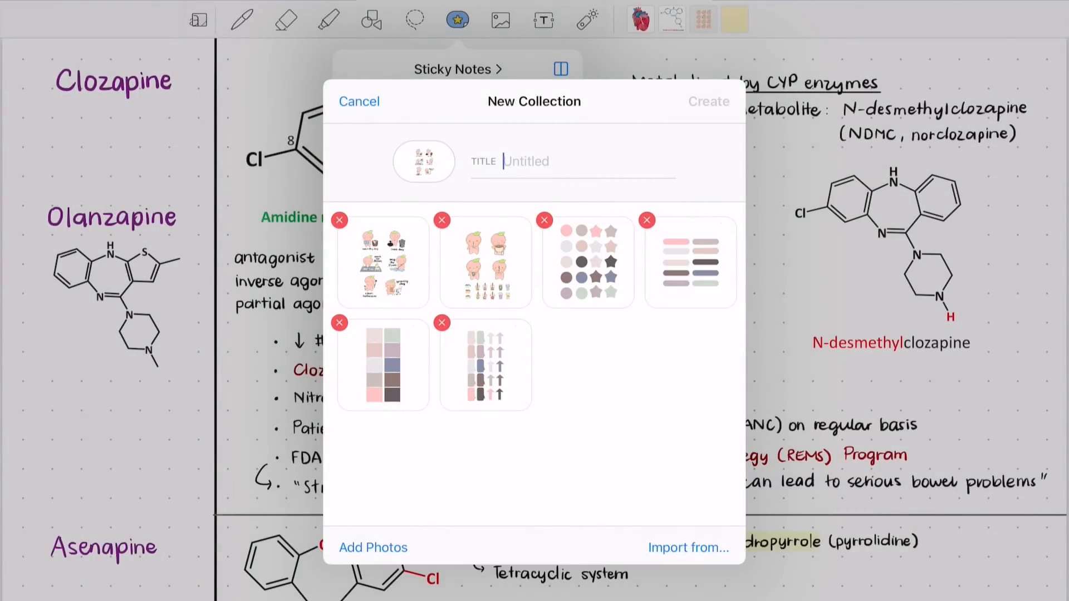
{"action": "type", "text": "Du"}
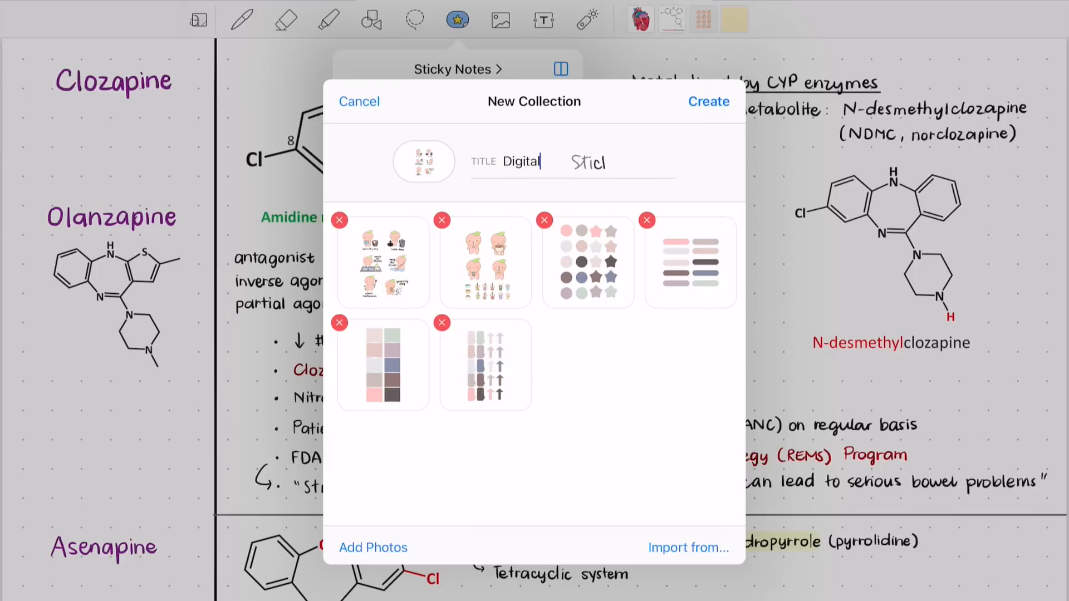
{"action": "type", "text": "Stickers"}
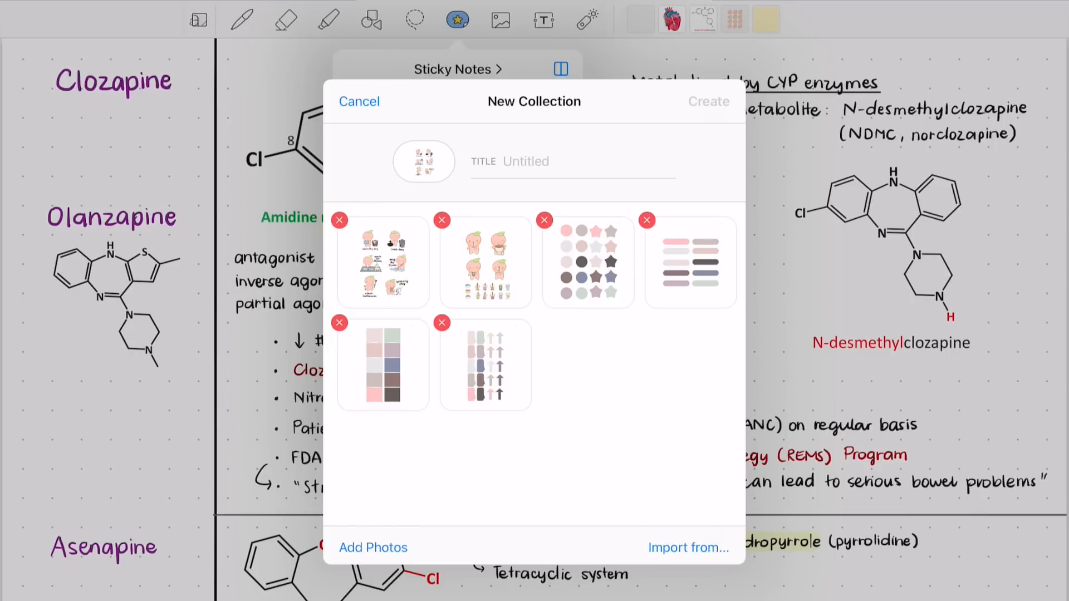
Step: Browse the Sticky Notes and Mind Map Shapes collections, review Digital stickers, and place the Pyramid diagram
{"action": "left_click", "coordinate": [360, 101]}
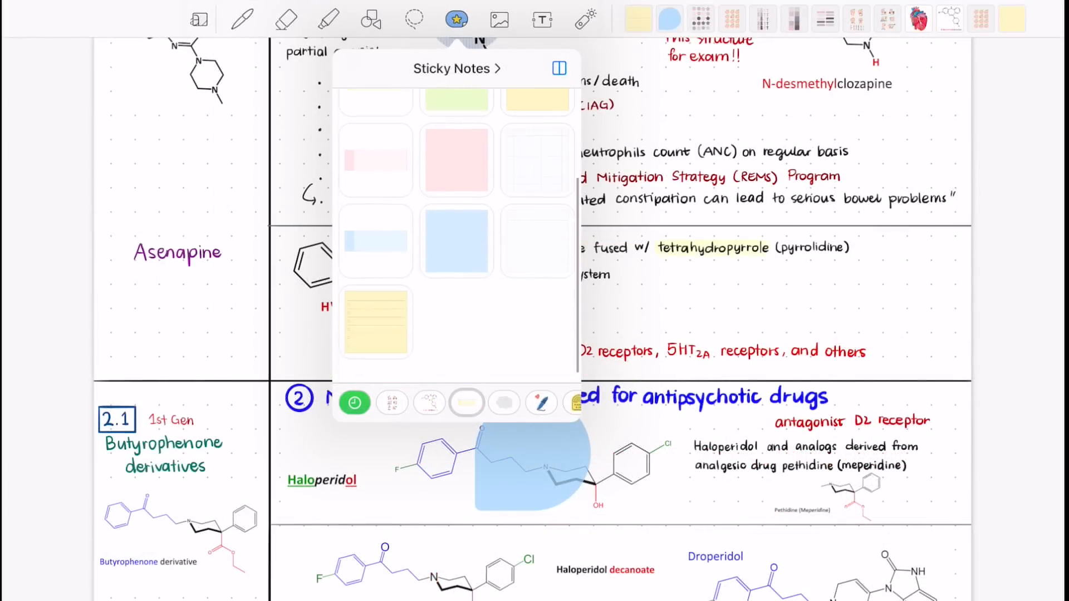
{"action": "left_click", "coordinate": [503, 403]}
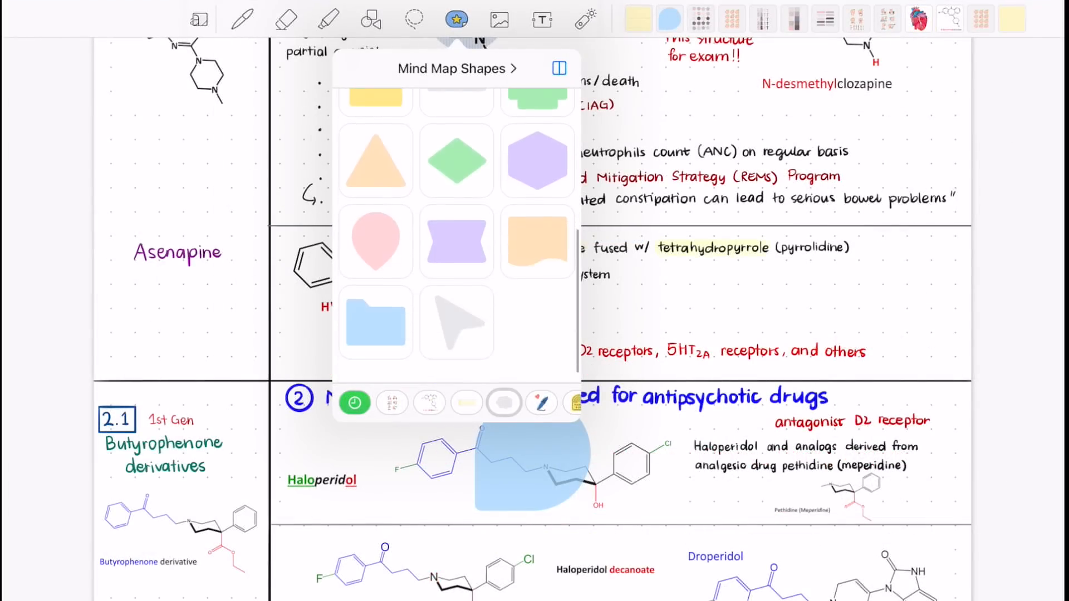
{"action": "left_click", "coordinate": [457, 19]}
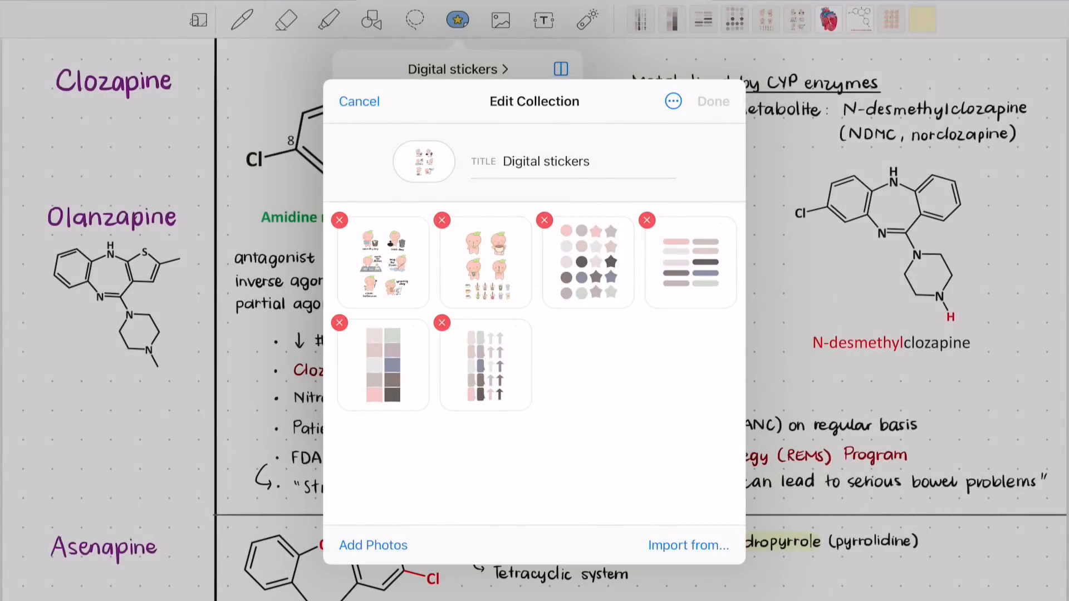
{"action": "left_click", "coordinate": [375, 544]}
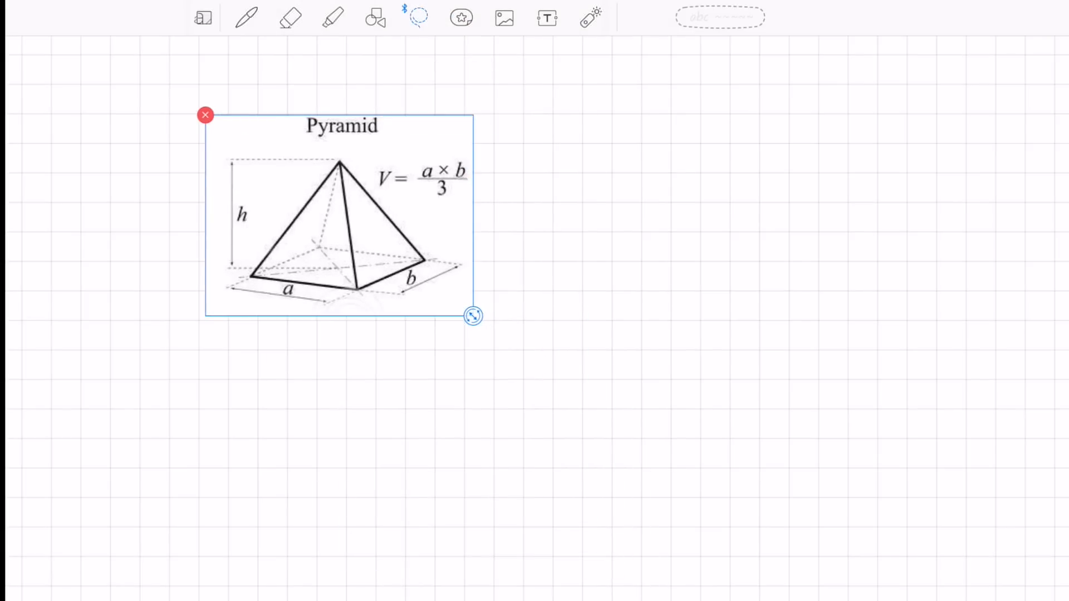
Step: Arrange Pyramid, Hollow Cylinder and a newly placed N-desmethylclozapine diagram in a row along the top
{"action": "left_click_drag", "start_coordinate": [475, 315], "coordinate": [442, 293]}
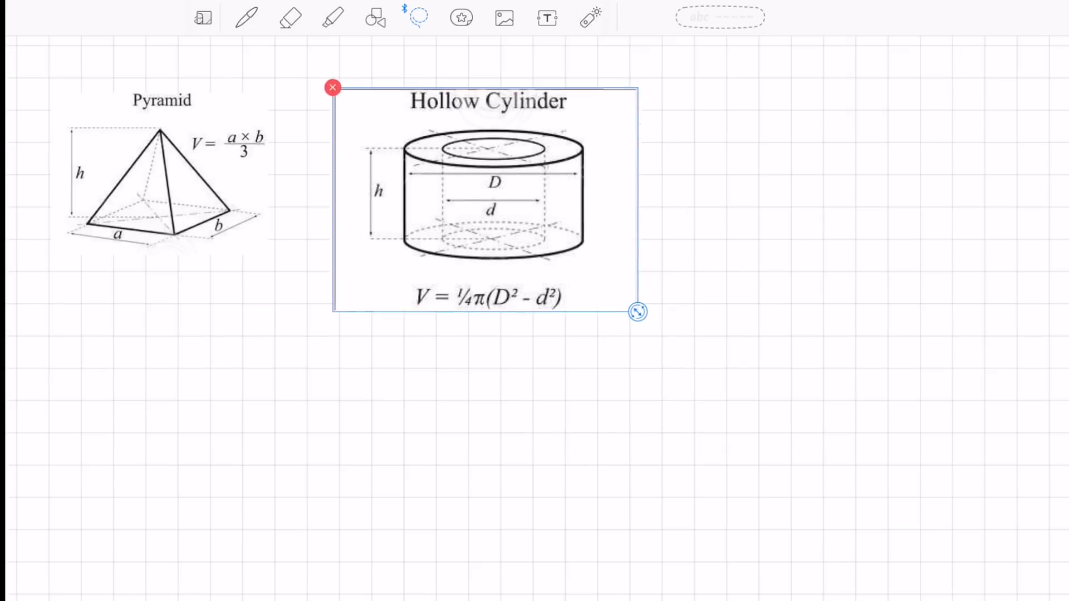
{"action": "left_click_drag", "start_coordinate": [637, 311], "coordinate": [593, 268]}
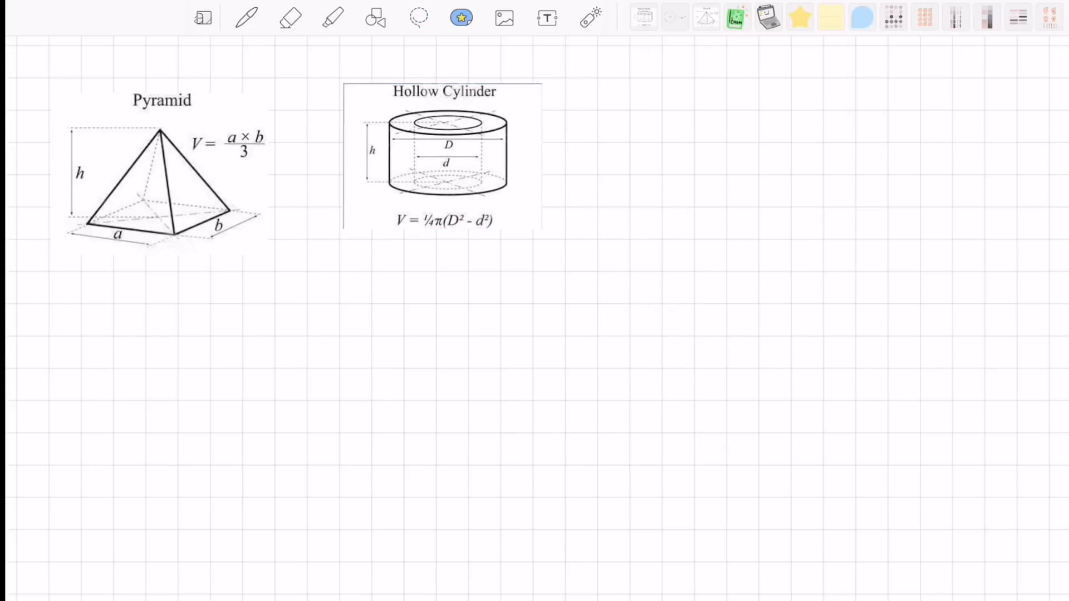
{"action": "left_click", "coordinate": [418, 16]}
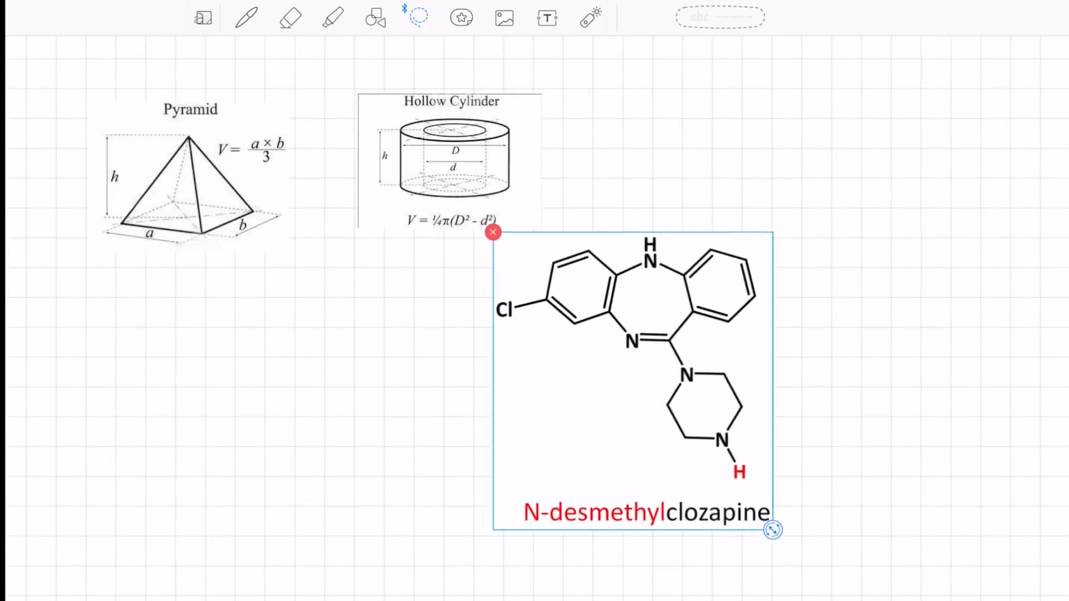
{"action": "left_click_drag", "start_coordinate": [770, 530], "coordinate": [728, 493]}
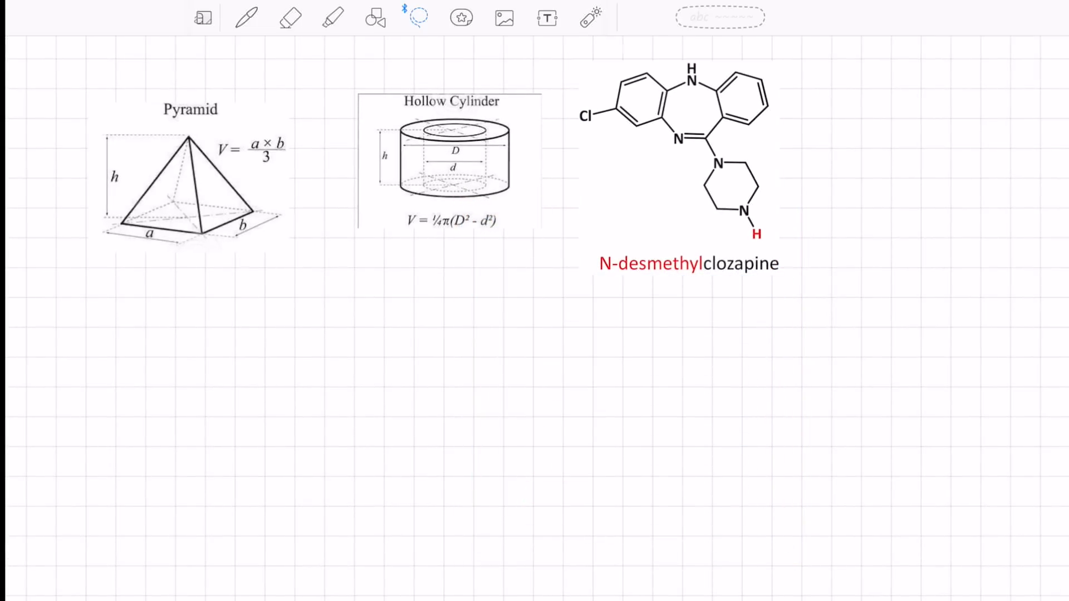
{"action": "left_click", "coordinate": [461, 17]}
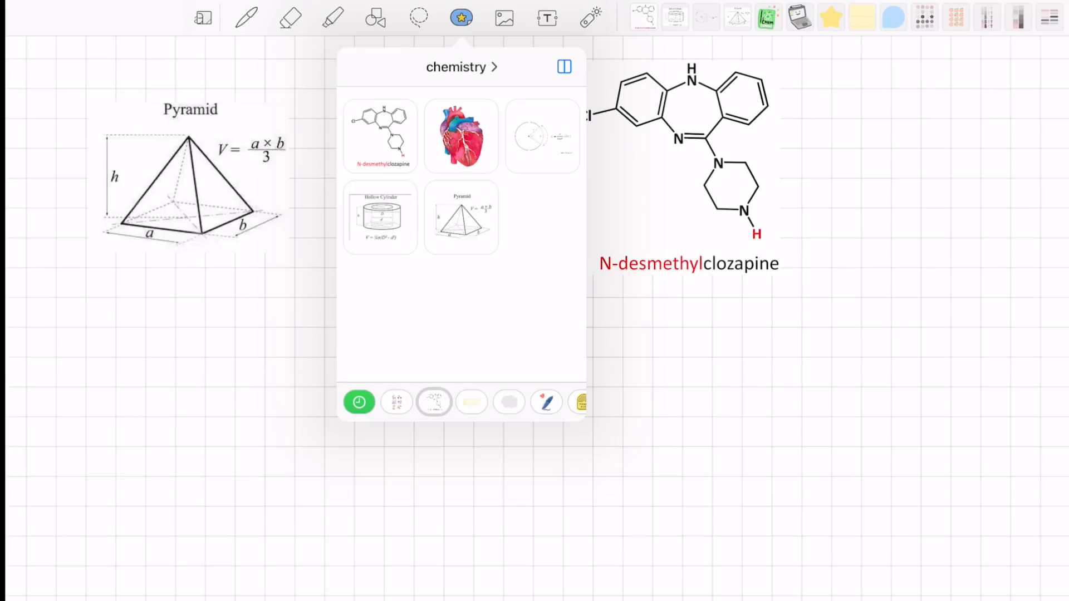